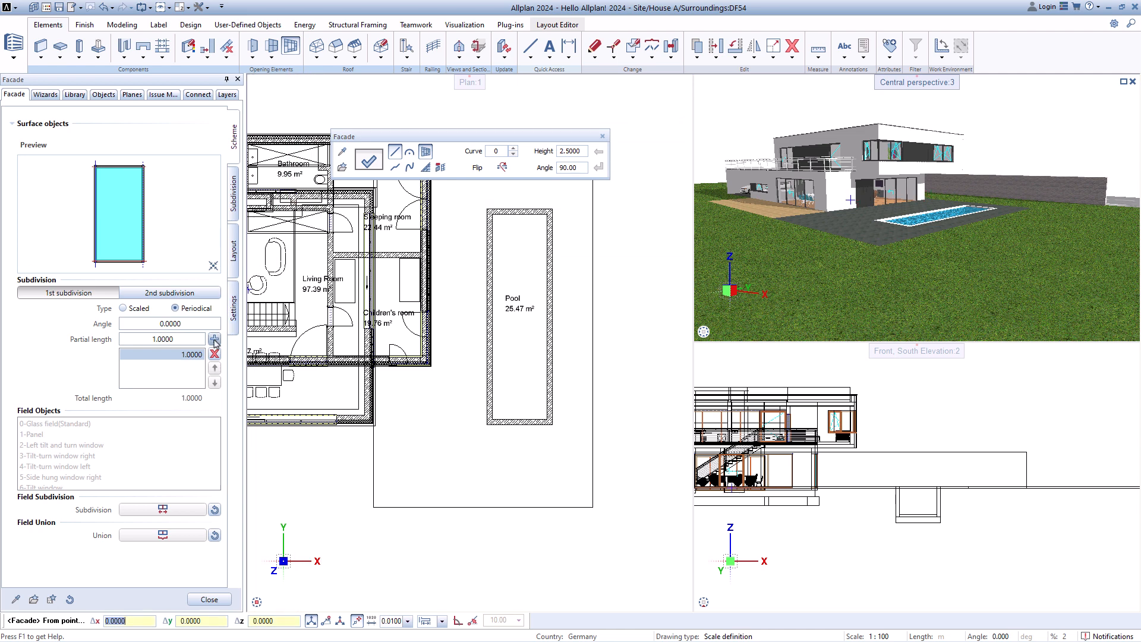
Add a partial length to the subdivision and load the 01e-Structural Glazing favourite as the facade template
{"action": "left_click", "coordinate": [214, 342]}
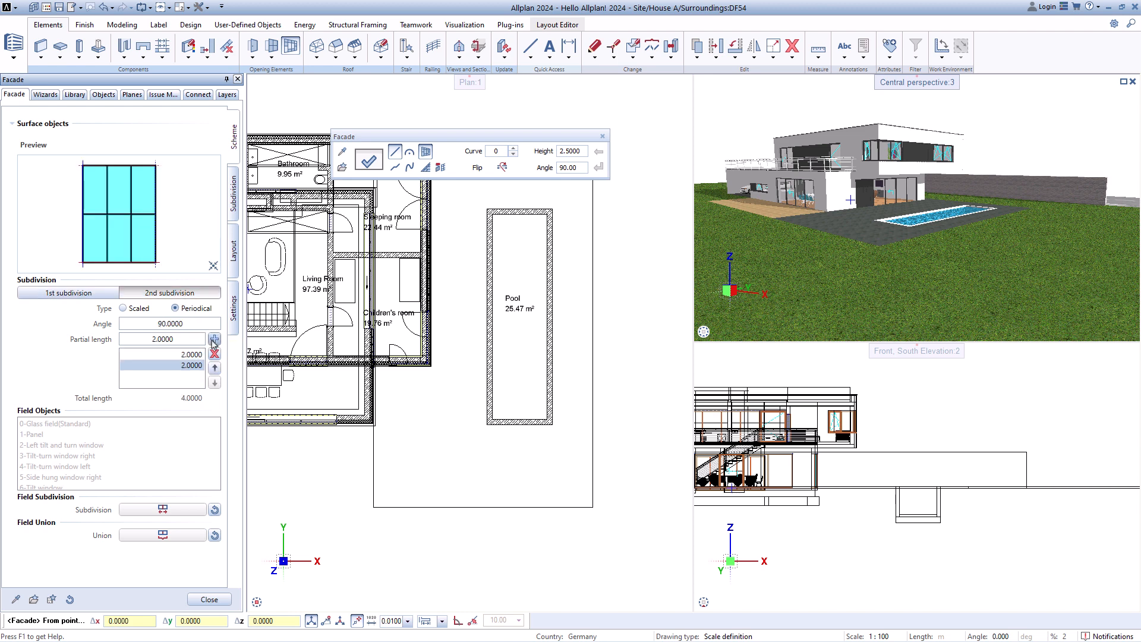
{"action": "left_click", "coordinate": [213, 339]}
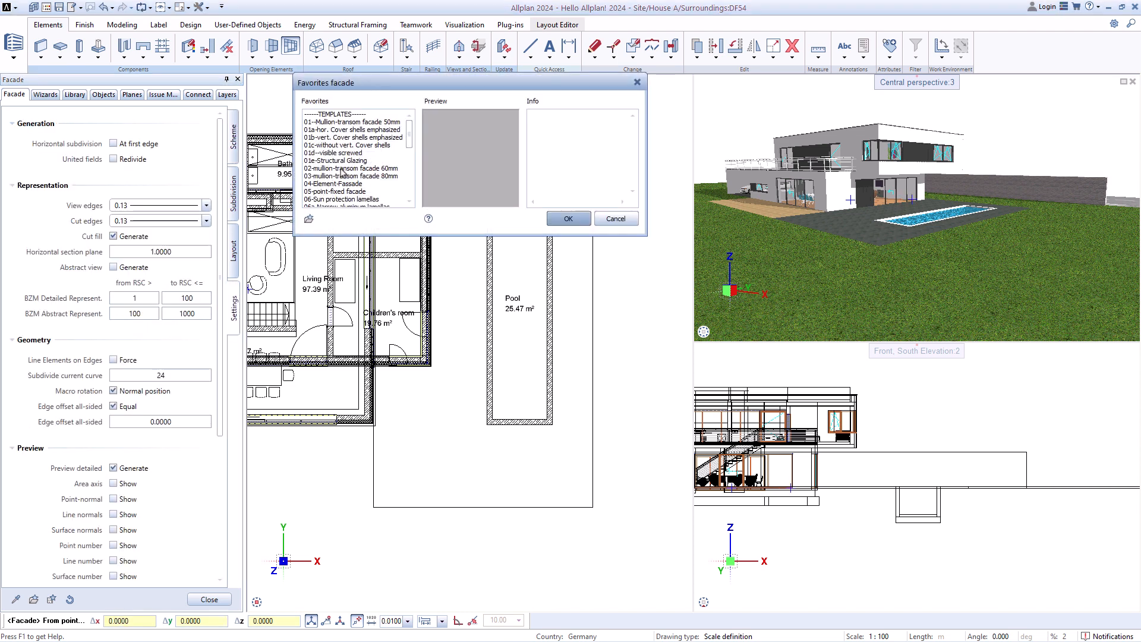
{"action": "left_click", "coordinate": [337, 160]}
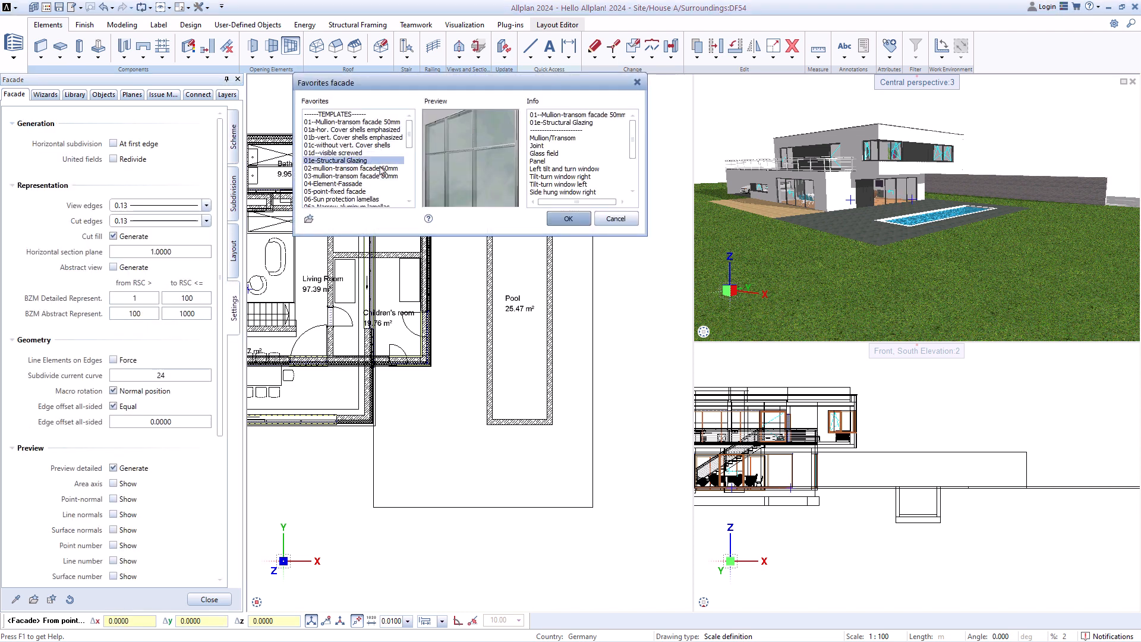
{"action": "left_click", "coordinate": [567, 219]}
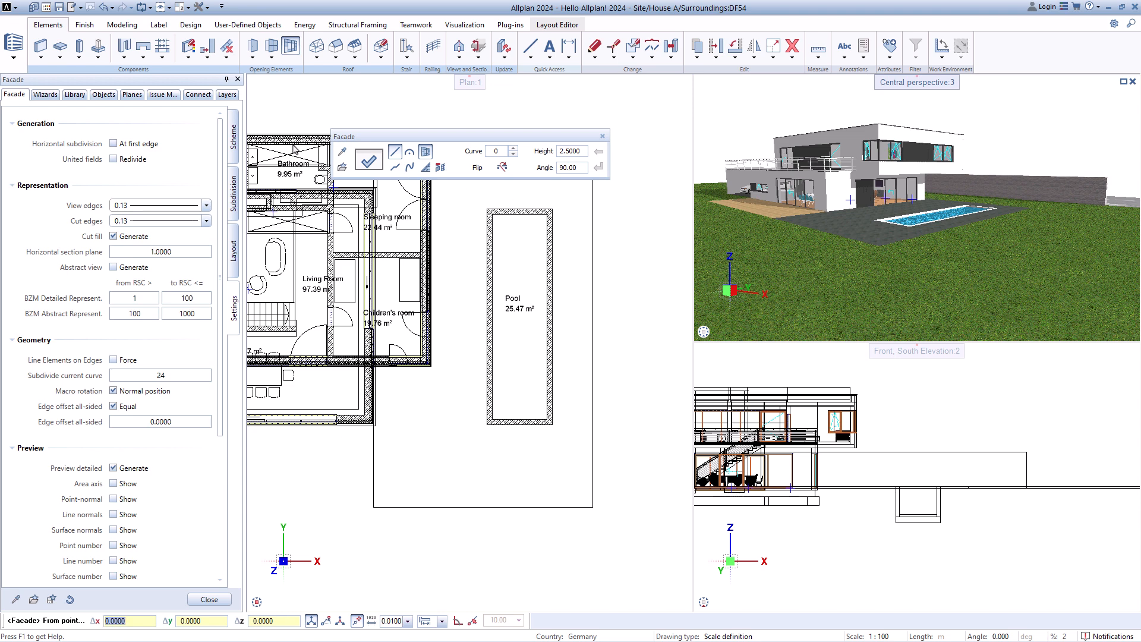
{"action": "left_click", "coordinate": [369, 153]}
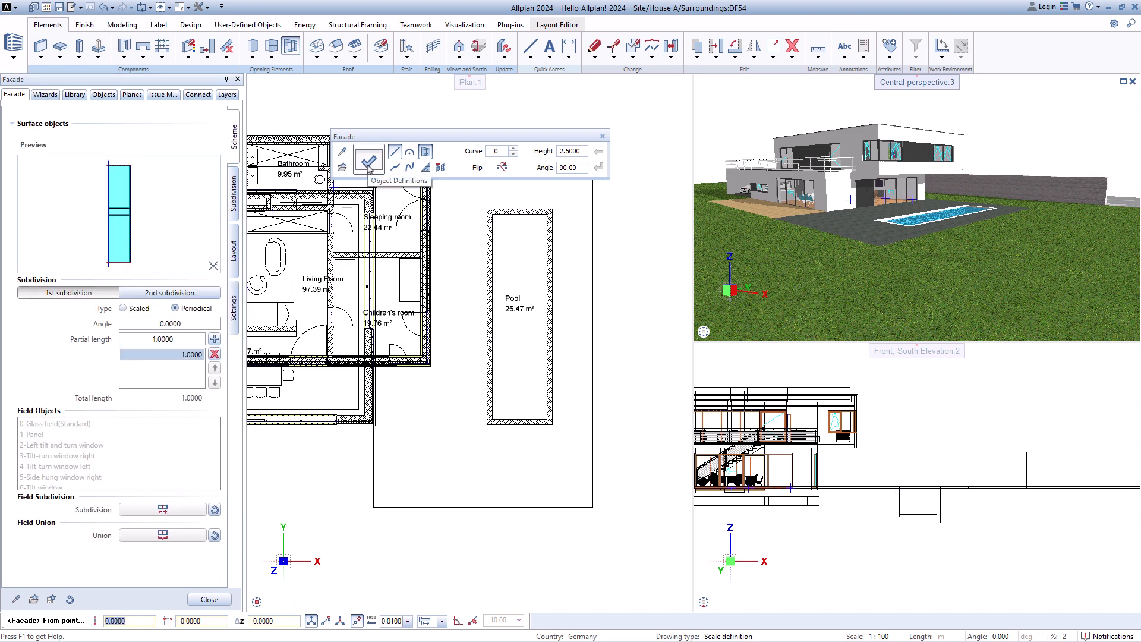
In Object Definitions, give surface objects glass.surf and line objects carpaint grey 18.surf, then confirm
{"action": "left_click", "coordinate": [368, 160]}
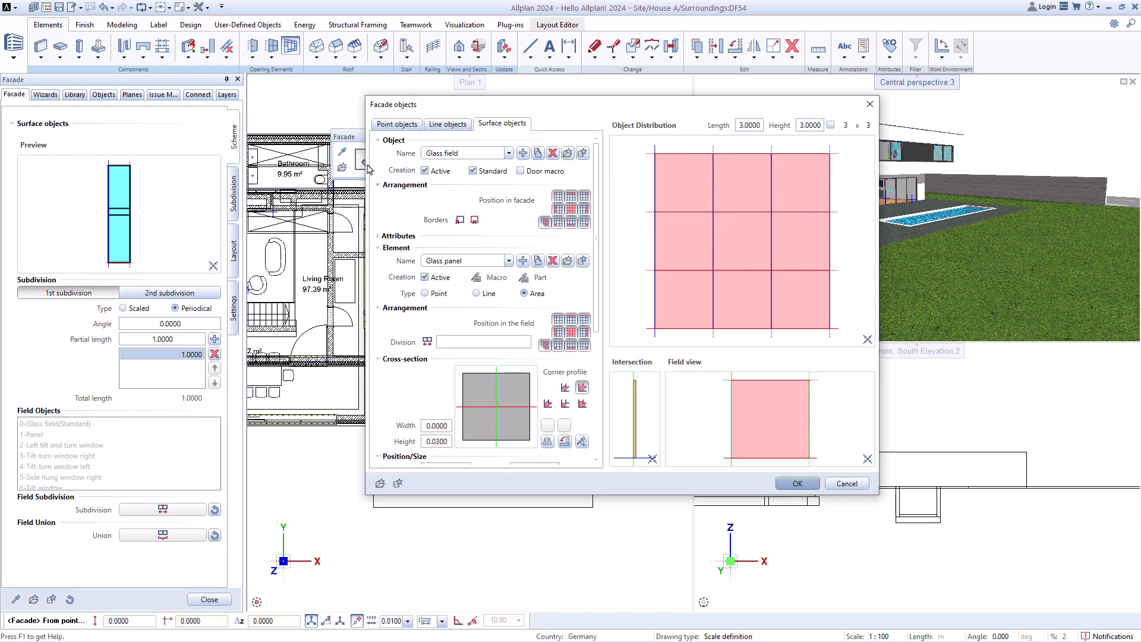
{"action": "scroll", "scroll_direction": "down", "scroll_amount": 3}
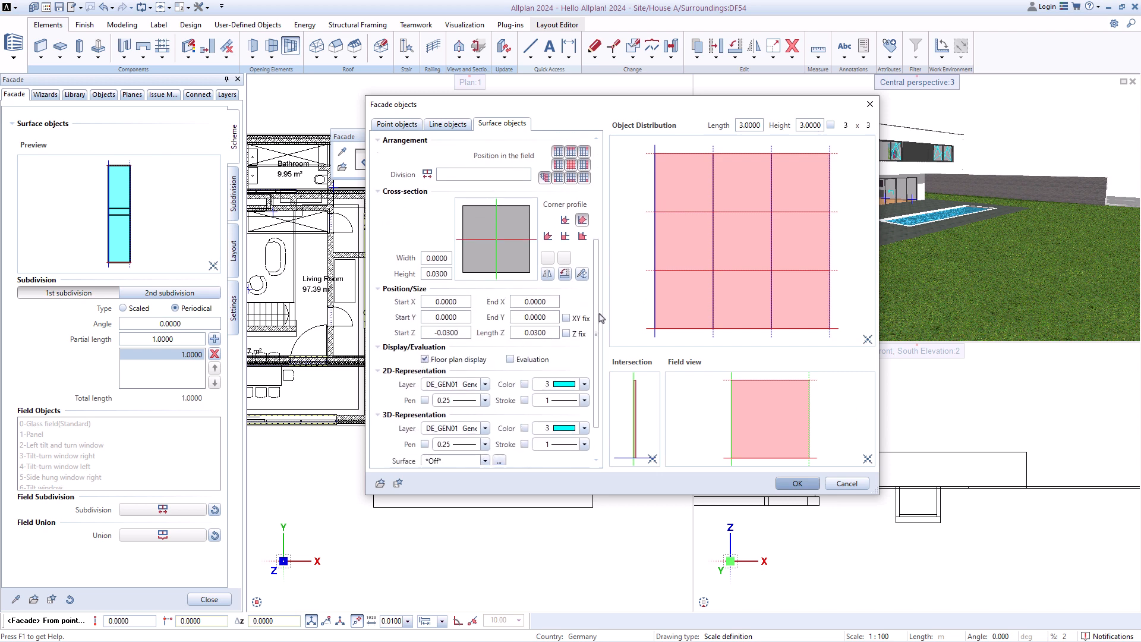
{"action": "left_click", "coordinate": [498, 462]}
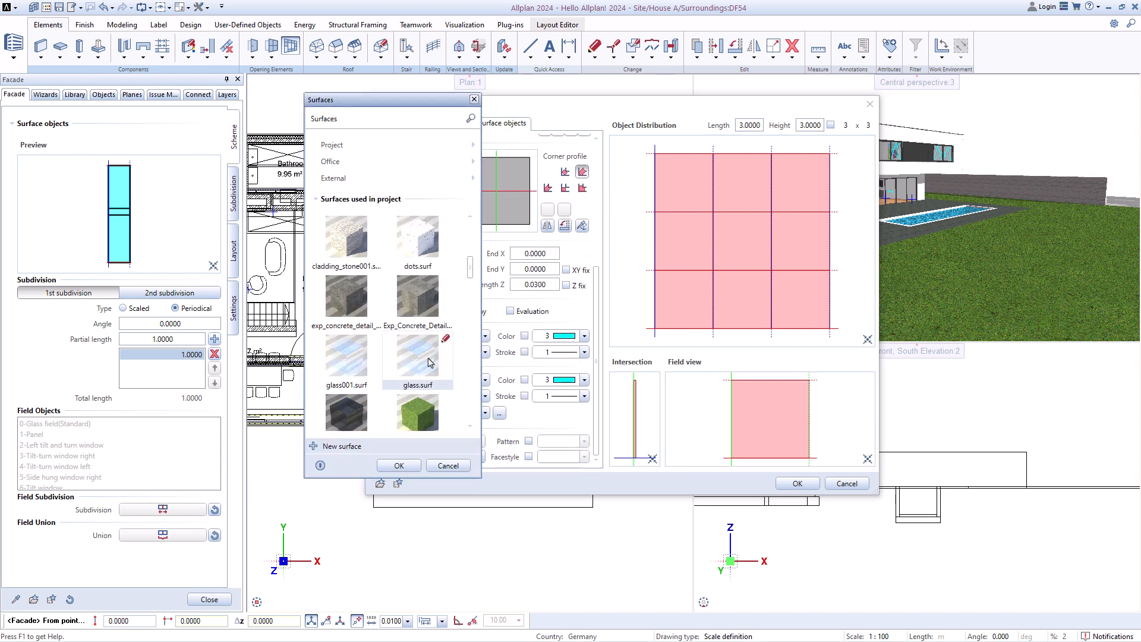
{"action": "left_click", "coordinate": [398, 464]}
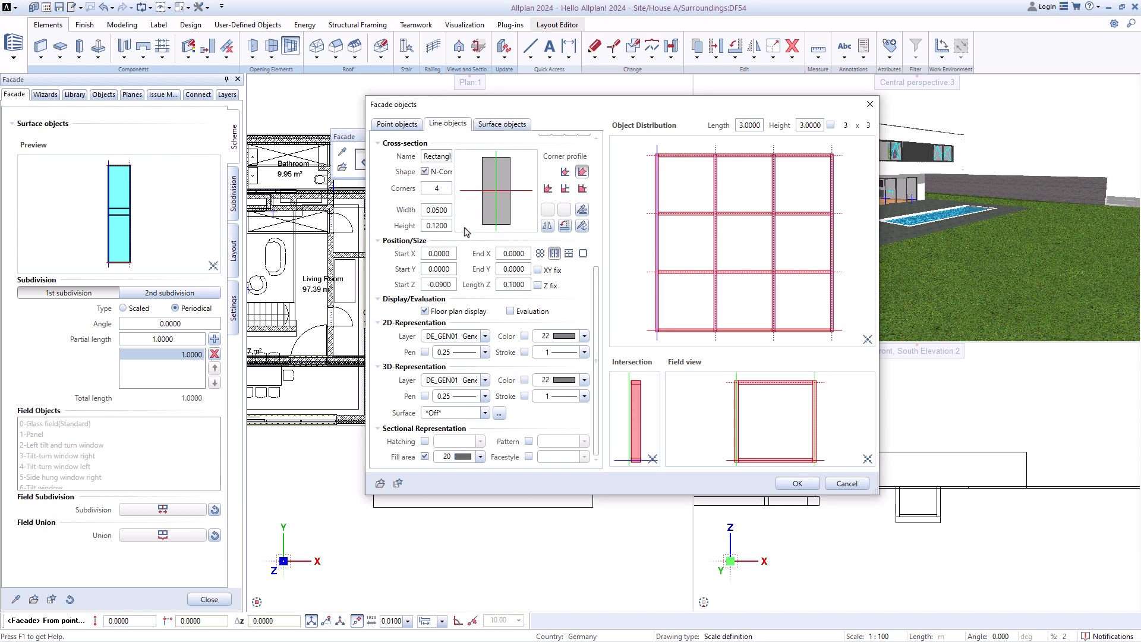
{"action": "left_click", "coordinate": [499, 412]}
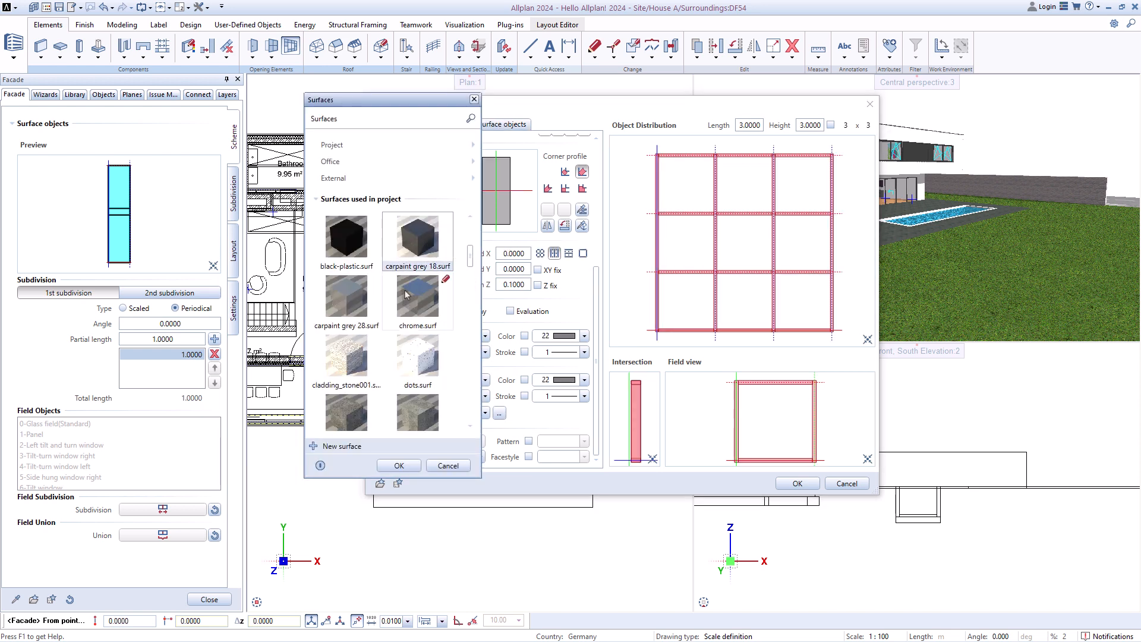
{"action": "left_click", "coordinate": [398, 465]}
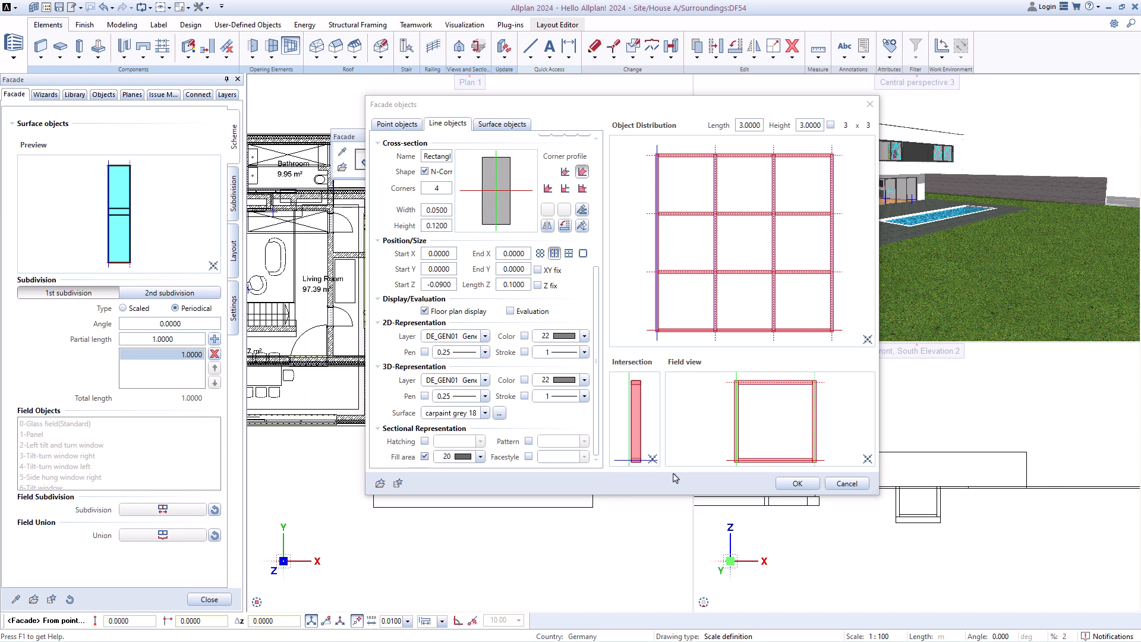
{"action": "left_click", "coordinate": [795, 483]}
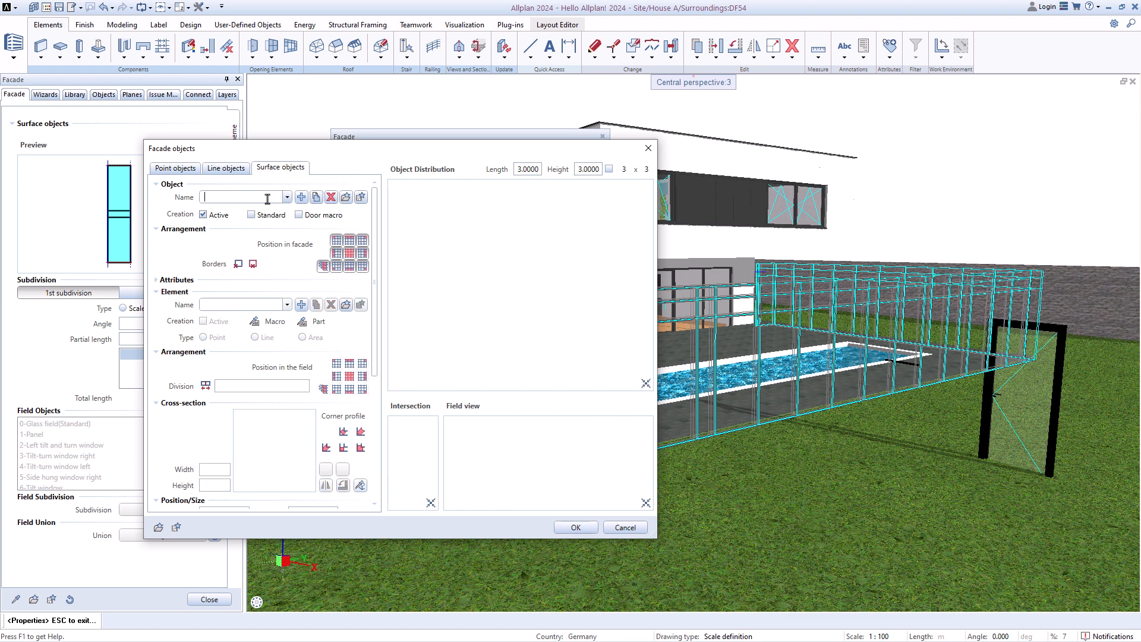
Name the new surface object 'Door 1', set its Door element to Part and Area, and confirm
{"action": "type", "text": "Door"}
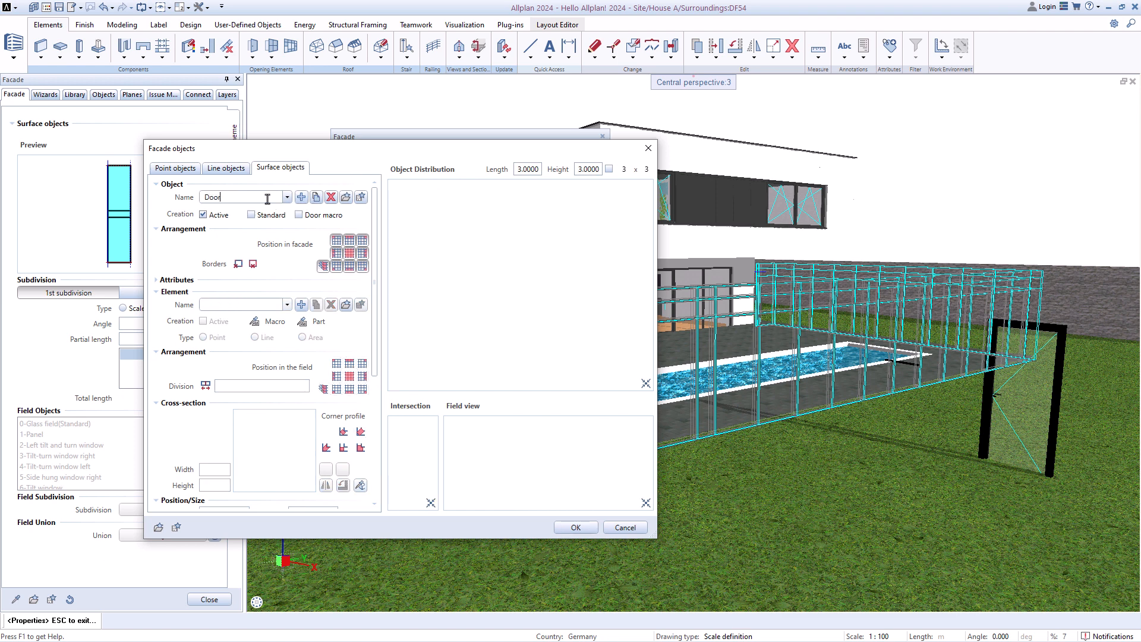
{"action": "type", "text": "1"}
{"action": "left_click", "coordinate": [245, 304]}
{"action": "type", "text": "Do"}
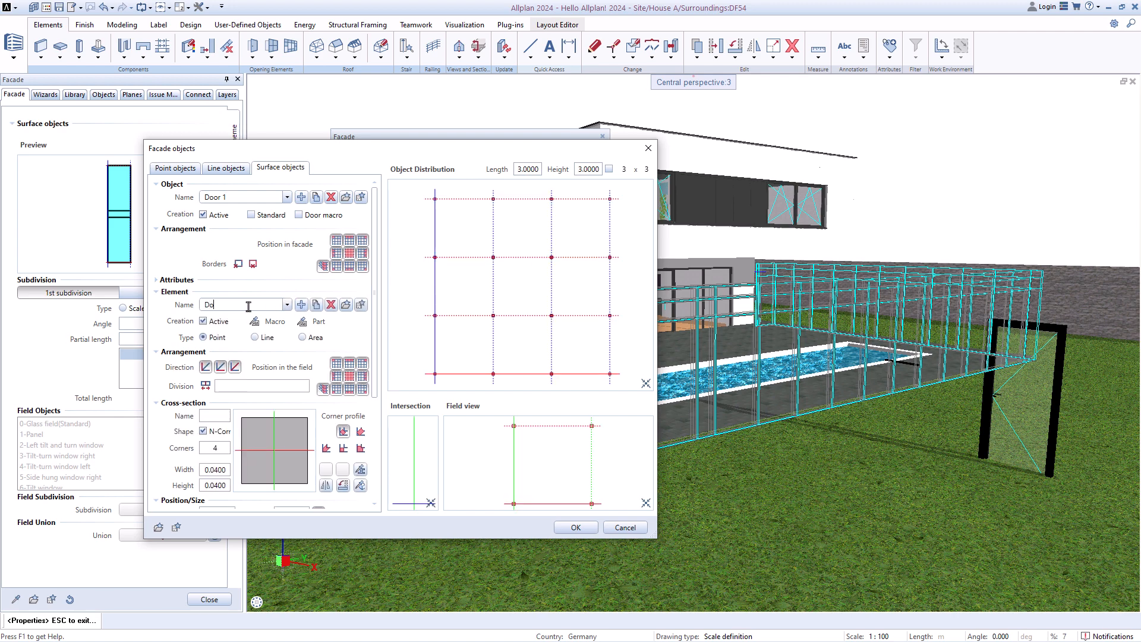
{"action": "left_click", "coordinate": [575, 527]}
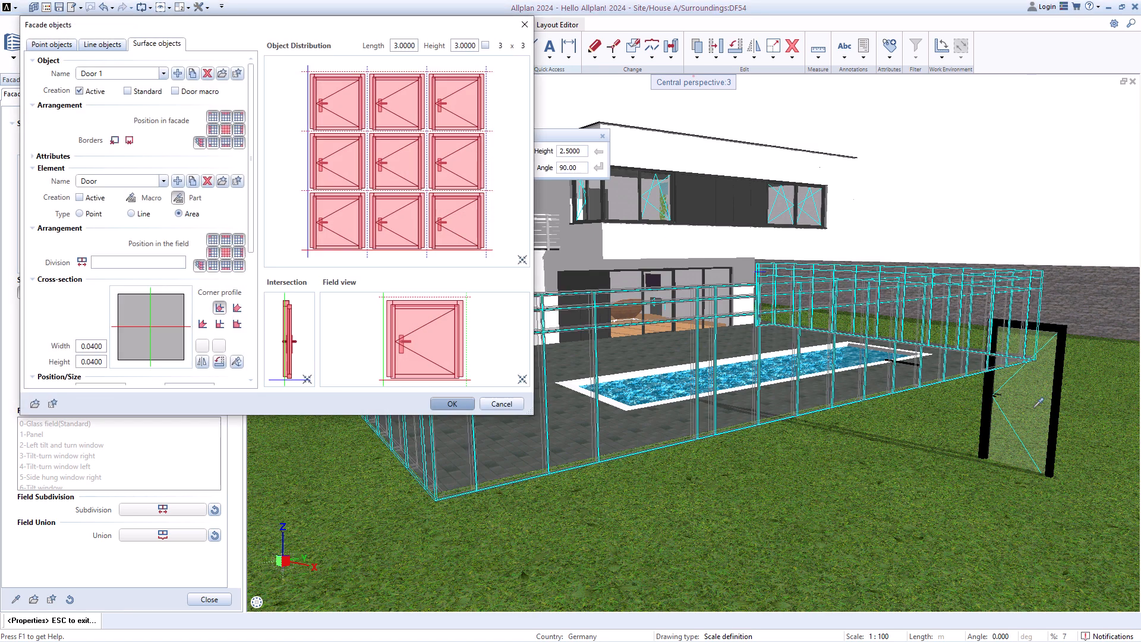
{"action": "left_click", "coordinate": [451, 403]}
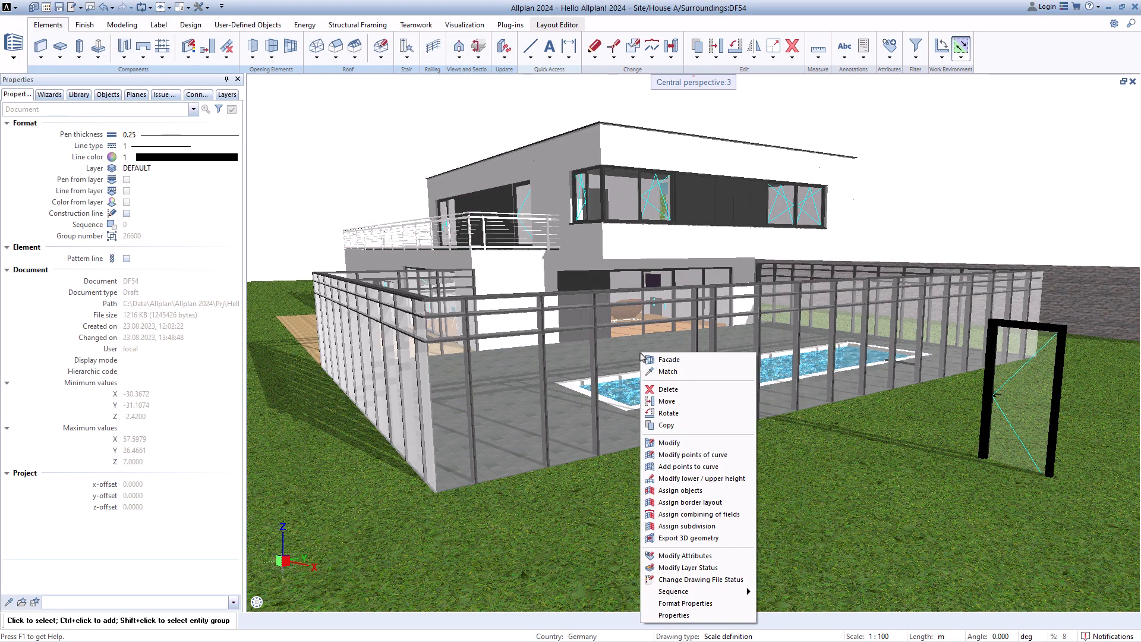
Use Assign objects on the facade, confirm changing surface objects, and browse the Layout list for a door
{"action": "left_click", "coordinate": [680, 490]}
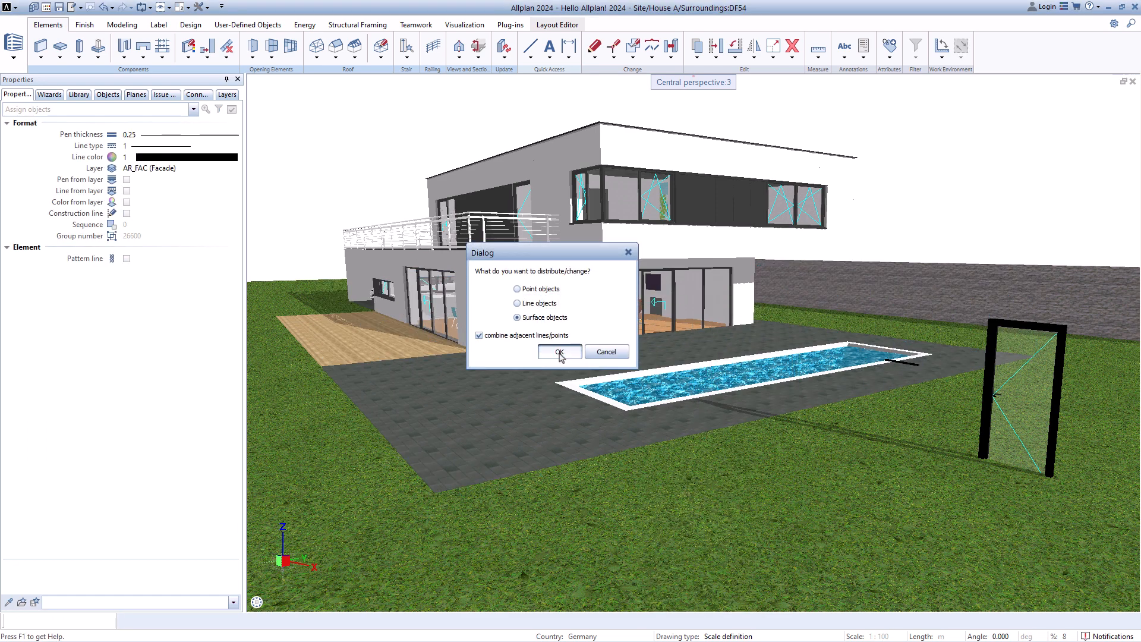
{"action": "left_click", "coordinate": [557, 352]}
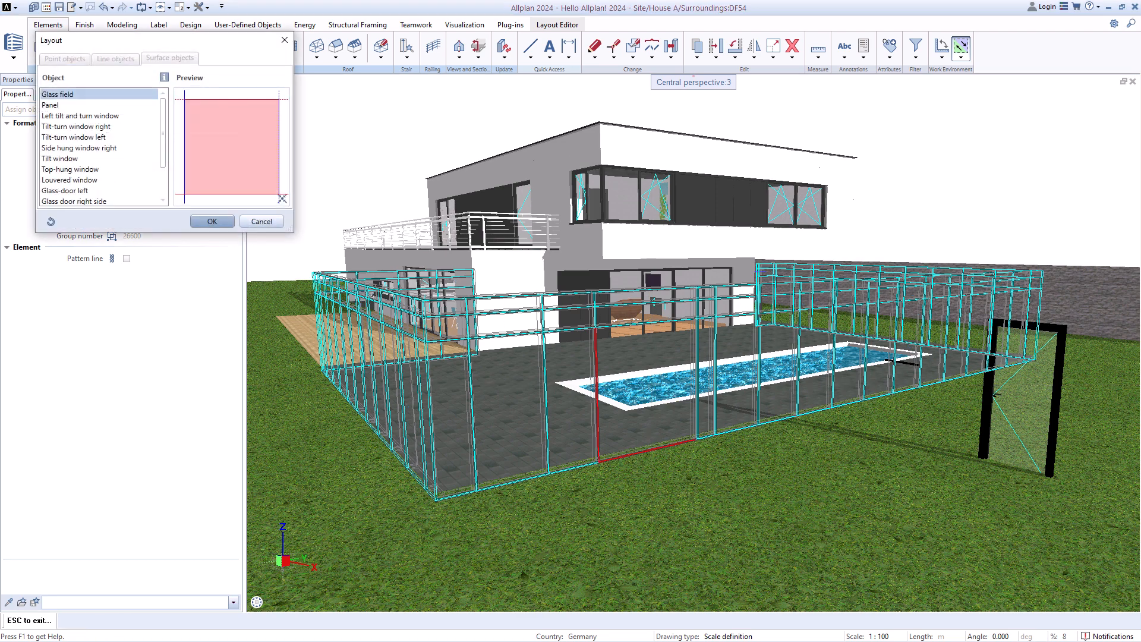
{"action": "scroll", "scroll_direction": "down", "scroll_amount": 3}
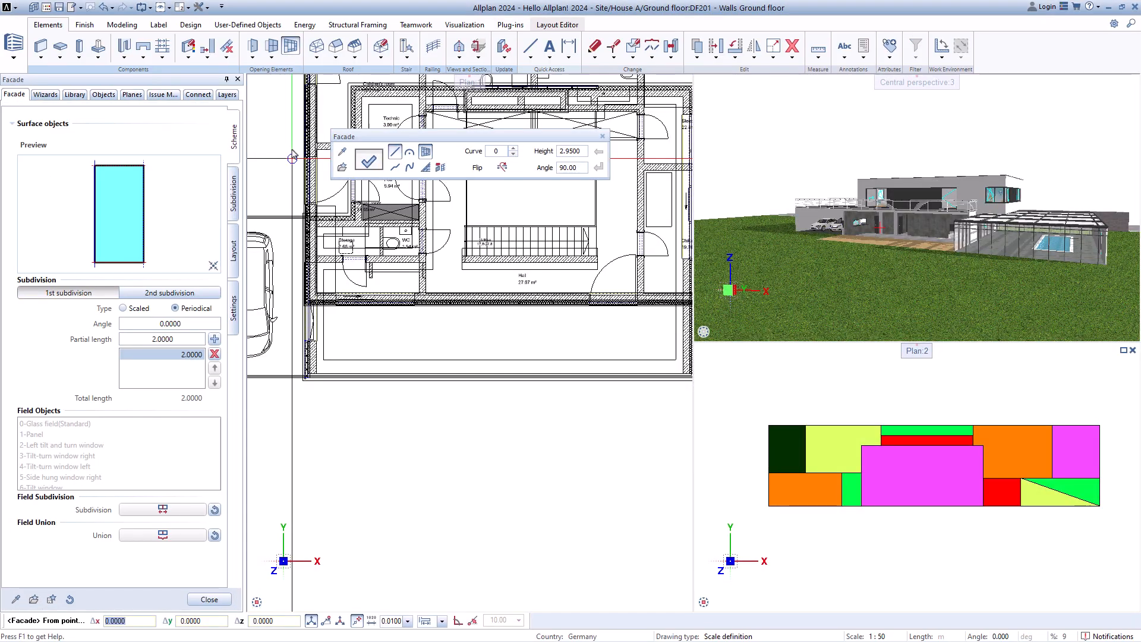
On the Subdivision settings, choose the subdivision type for the new ground-floor facade
{"action": "left_click", "coordinate": [233, 193]}
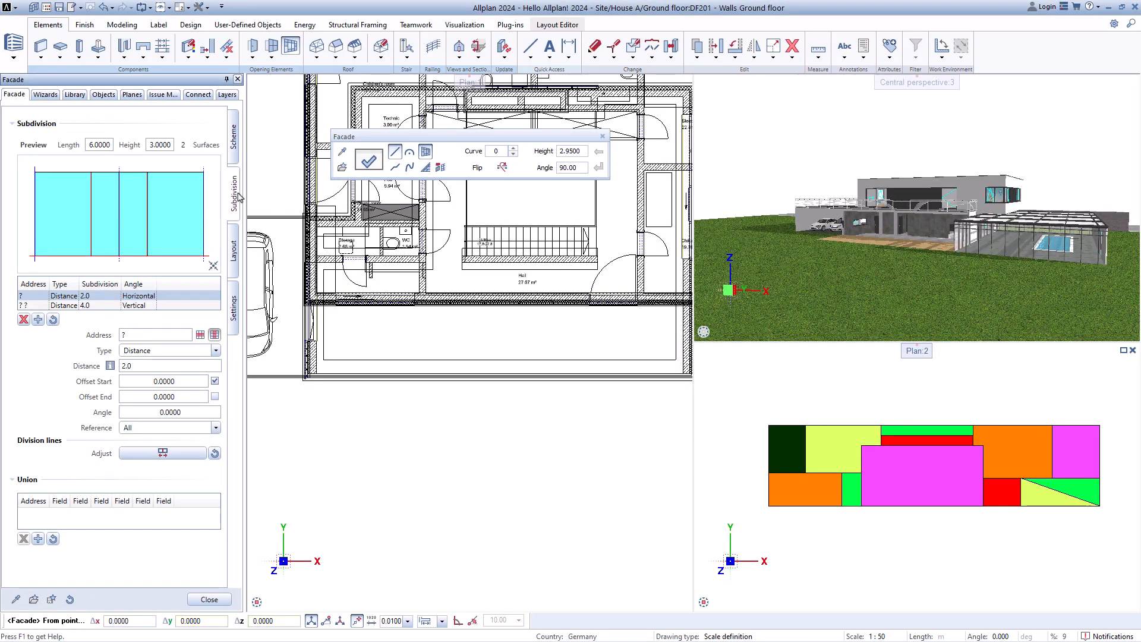
{"action": "left_click", "coordinate": [215, 349]}
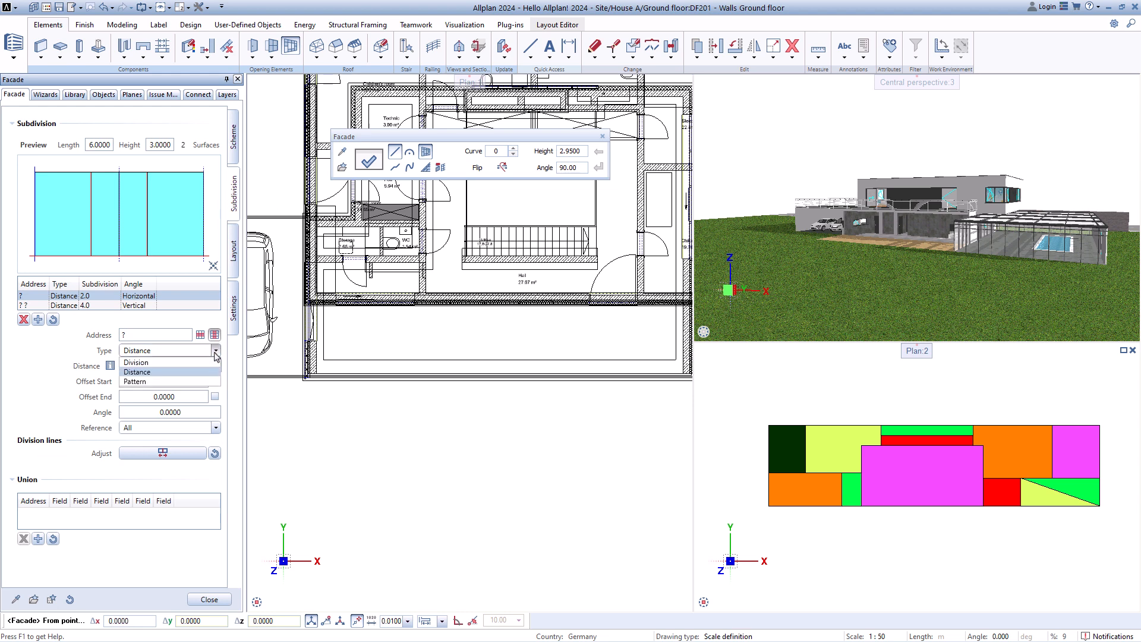
{"action": "left_click", "coordinate": [135, 382]}
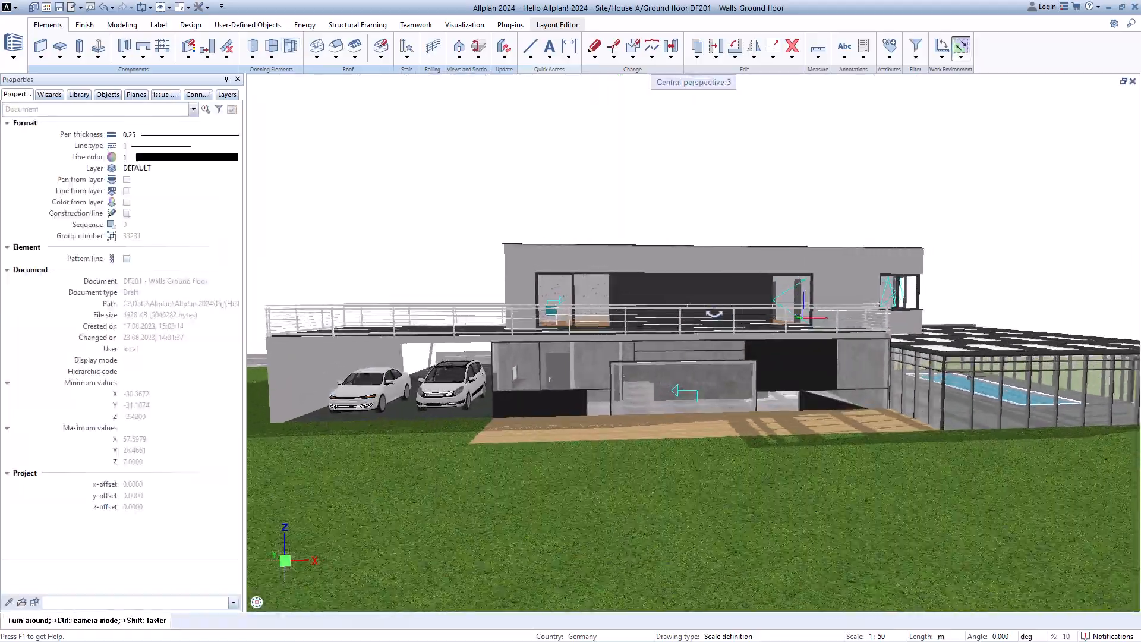
{"action": "left_click_drag", "start_coordinate": [655, 328], "coordinate": [568, 313]}
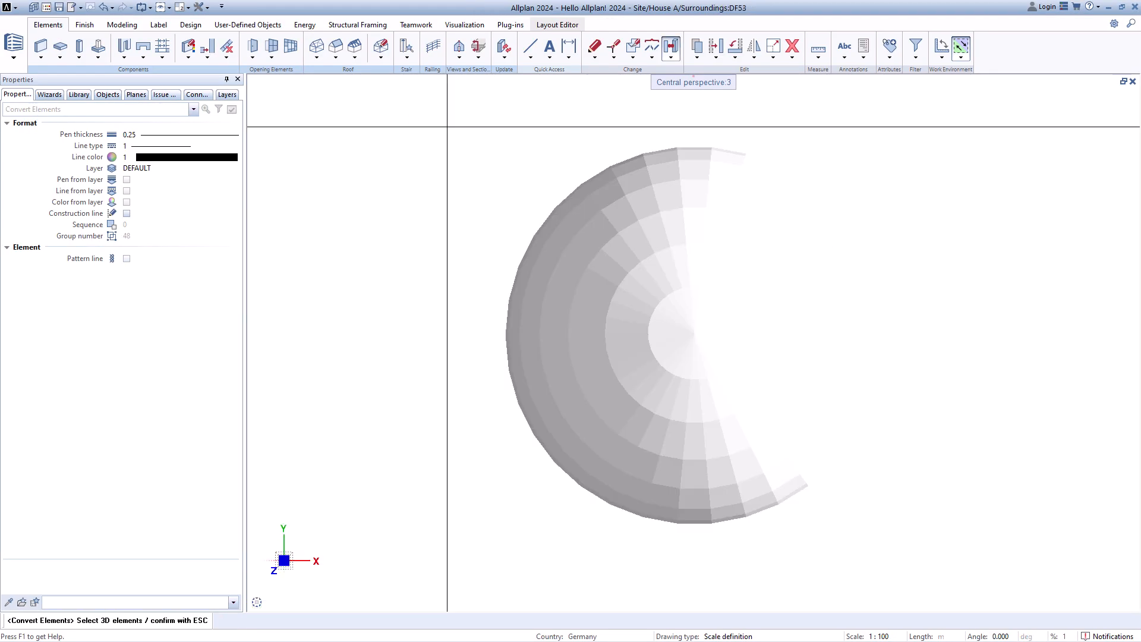
Start the Facade tool from the Elements ribbon over the curved shape drawing
{"action": "left_click", "coordinate": [290, 46]}
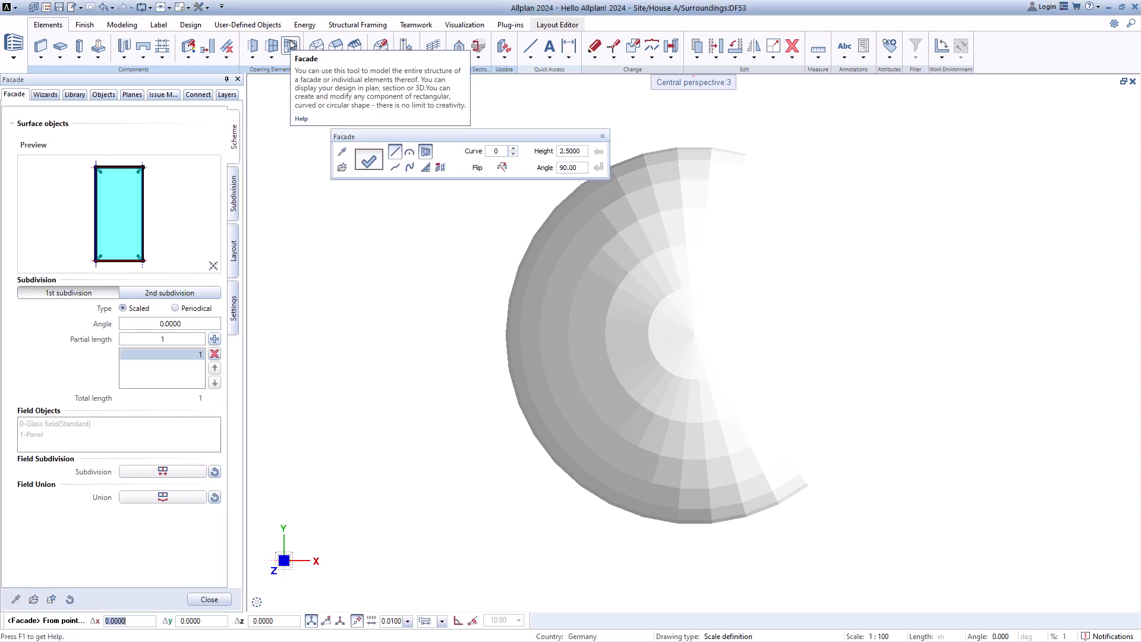